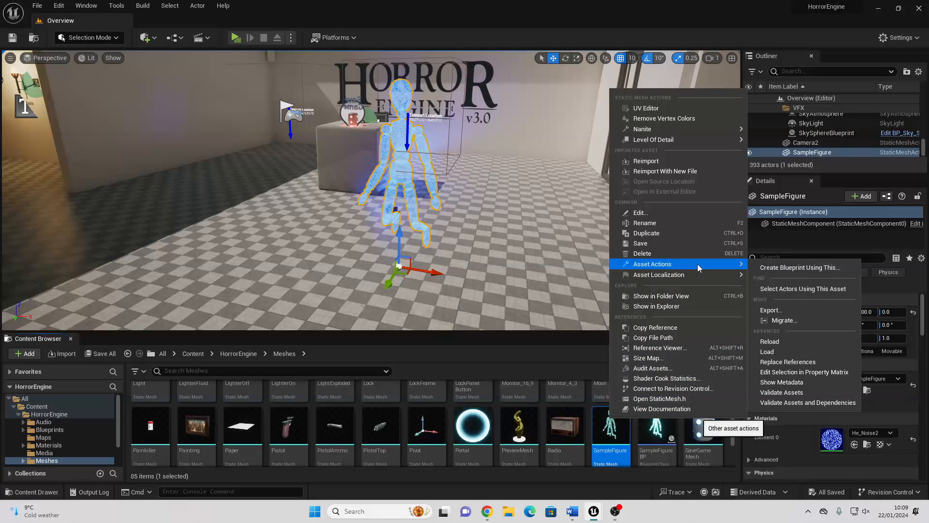
Step: Start migrating SampleFigure and accept the asset report listing its material and texture
{"action": "left_click", "coordinate": [784, 320]}
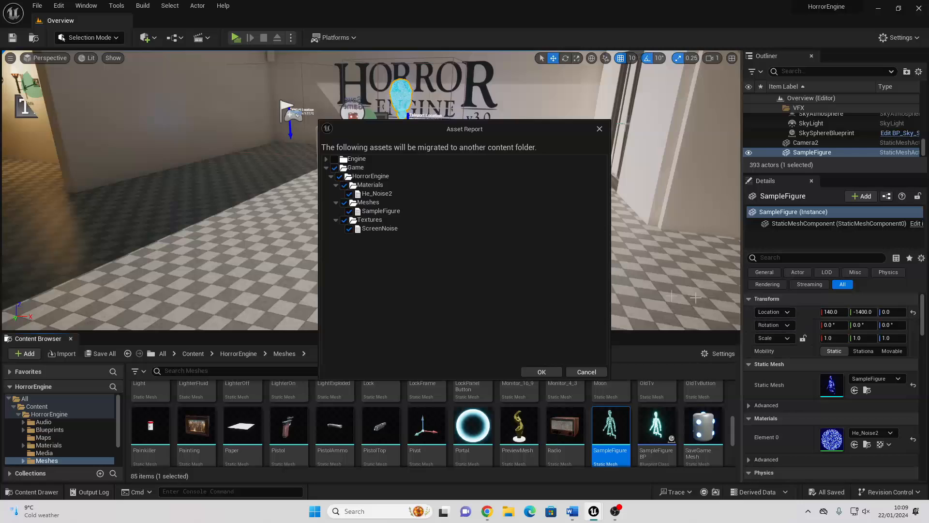
{"action": "left_click", "coordinate": [540, 372]}
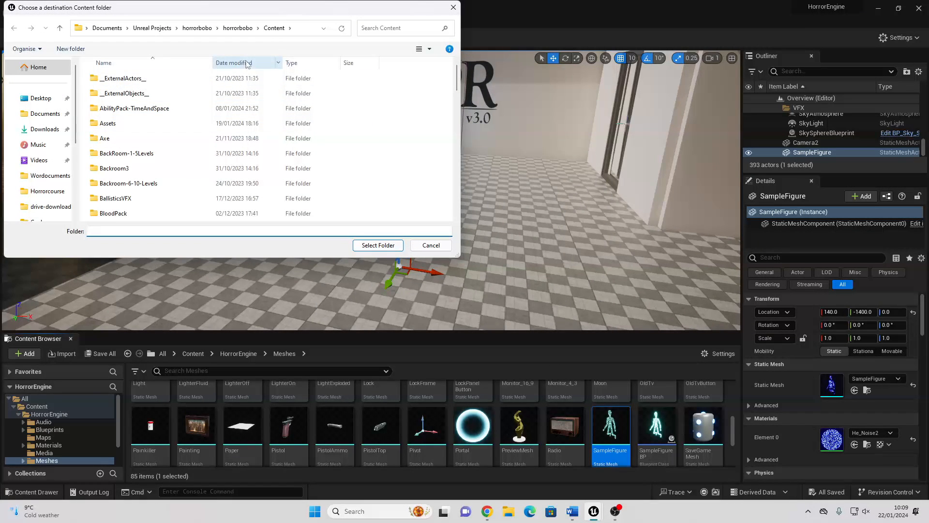
Step: Choose the Dismemberment project's Content folder as the migration destination and confirm
{"action": "left_click", "coordinate": [198, 29]}
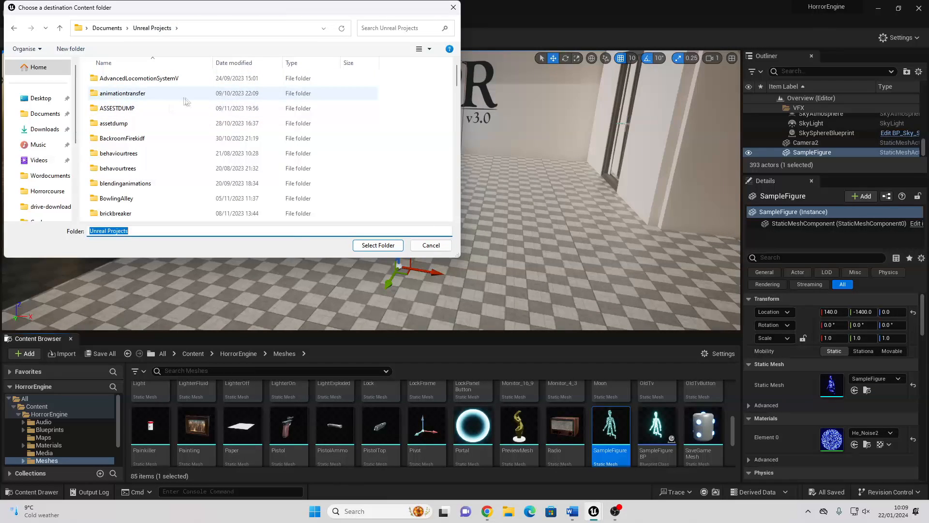
{"action": "scroll", "scroll_direction": "down", "scroll_amount": 3}
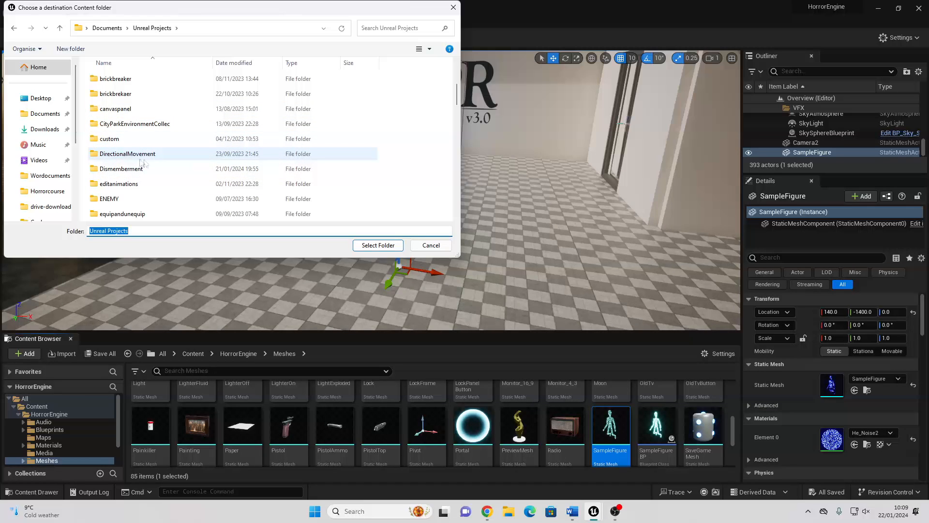
{"action": "left_click", "coordinate": [121, 168]}
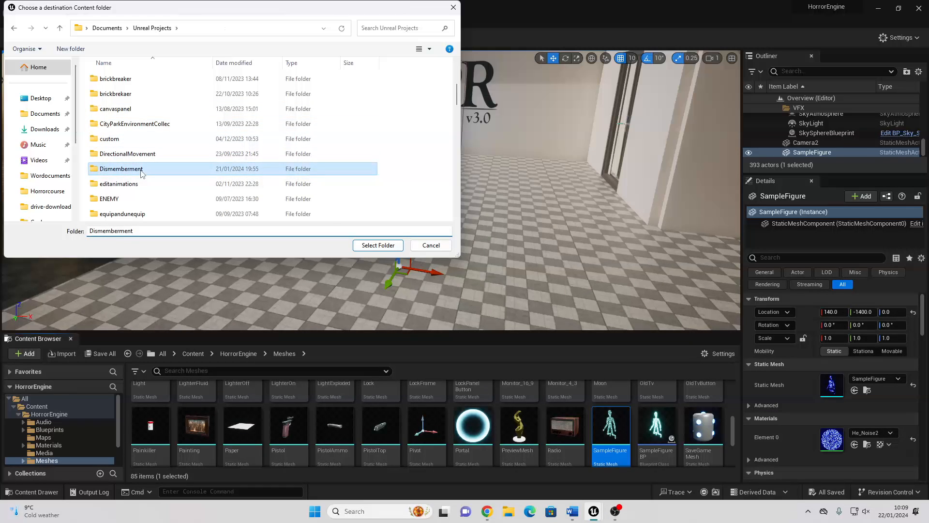
{"action": "double_click", "coordinate": [120, 168]}
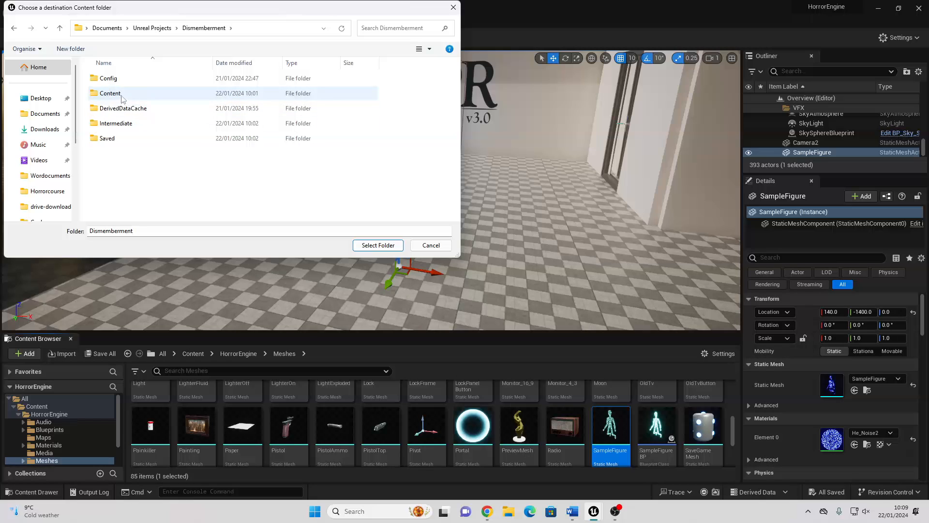
{"action": "left_click", "coordinate": [378, 245]}
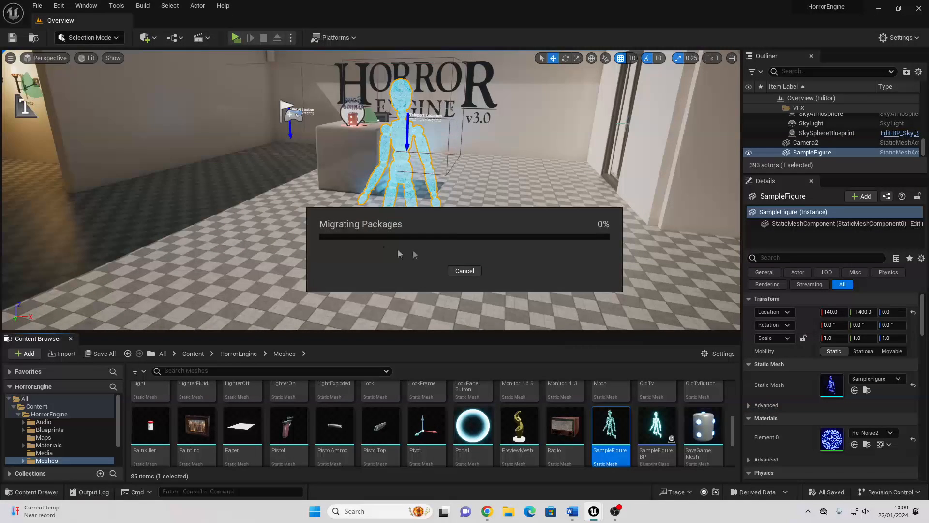
{"action": "left_click", "coordinate": [464, 270]}
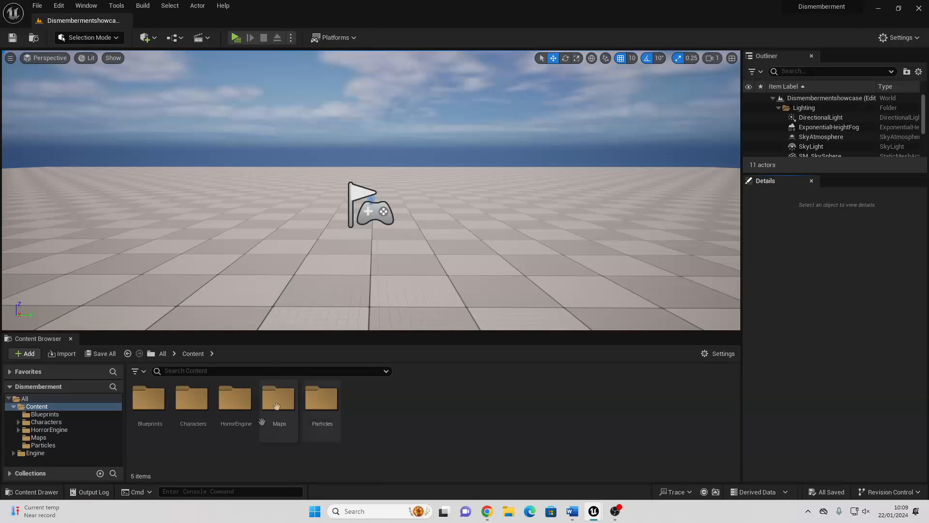
{"action": "mouse_move", "coordinate": [235, 415]}
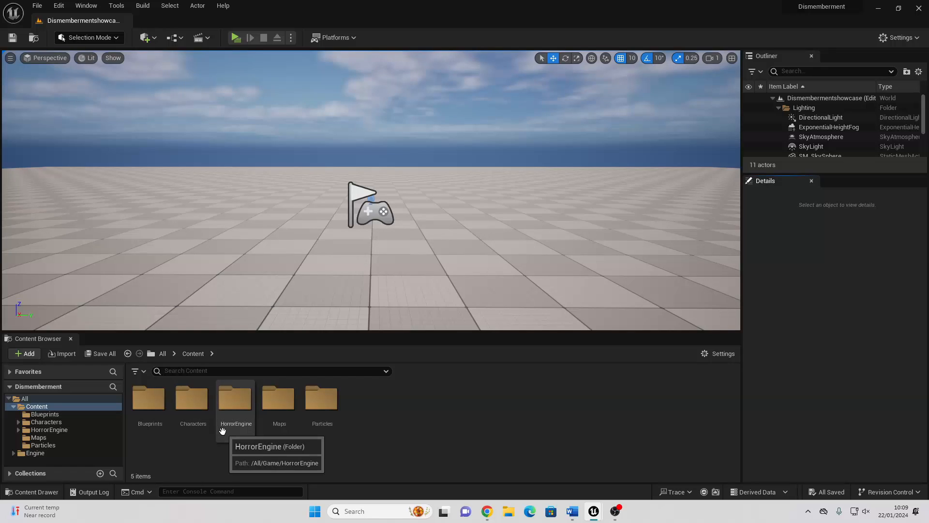
{"action": "mouse_move", "coordinate": [613, 427]}
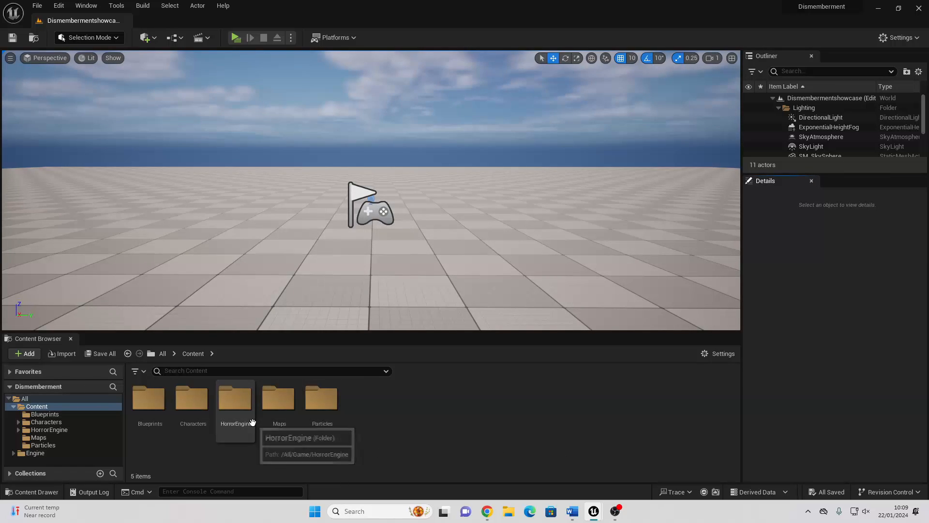
Step: Browse into HorrorEngine > Meshes to find the migrated SampleFigure static mesh
{"action": "double_click", "coordinate": [235, 397]}
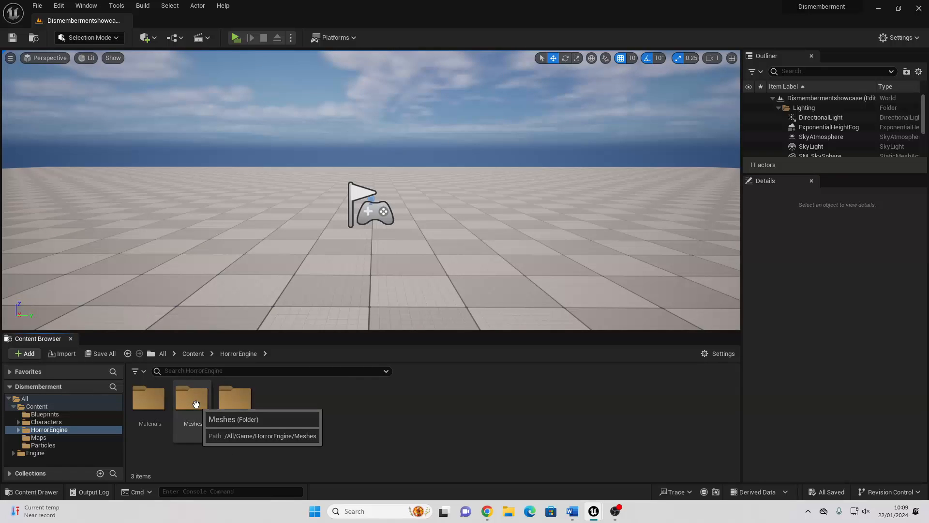
{"action": "double_click", "coordinate": [192, 397]}
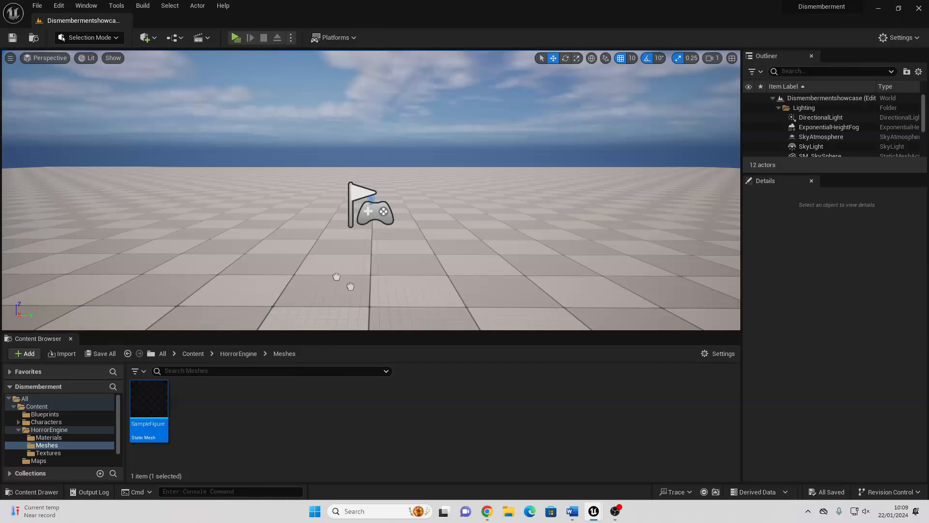